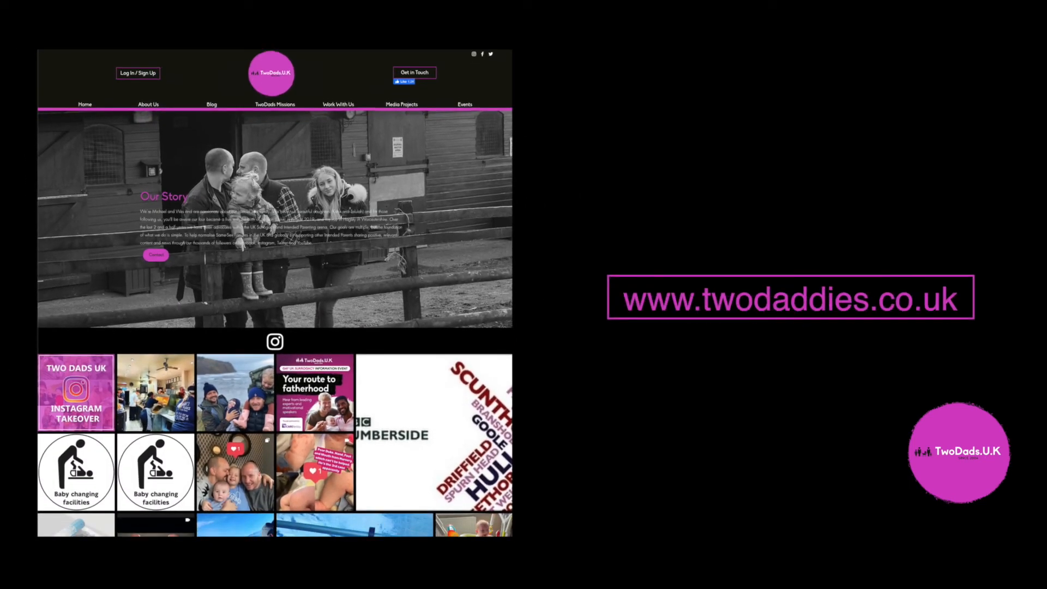
scroll(down, 3)
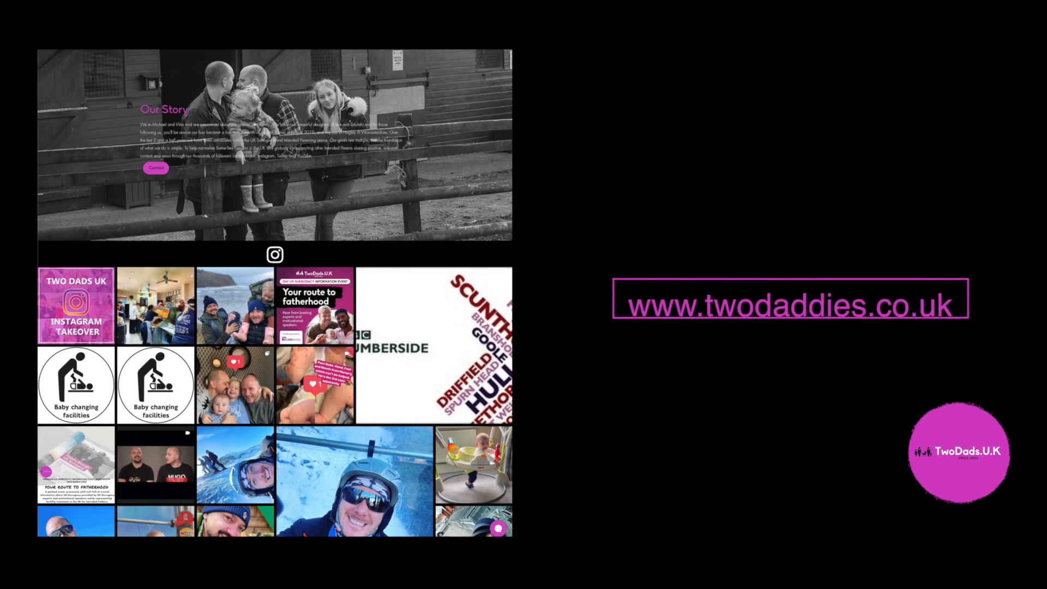